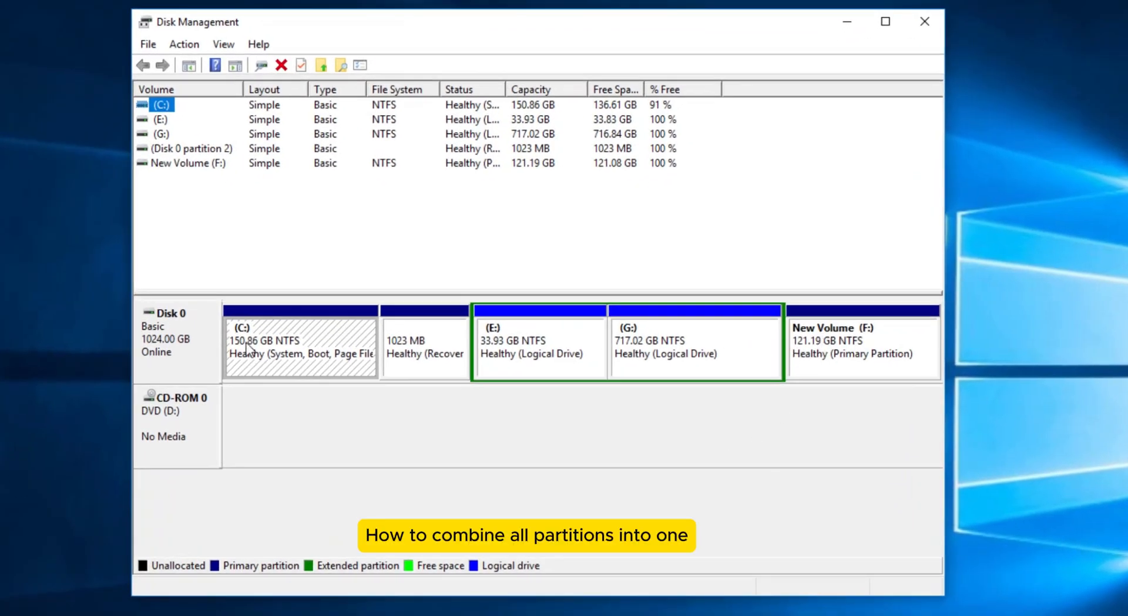
{"action": "mouse_move", "coordinate": [708, 387]}
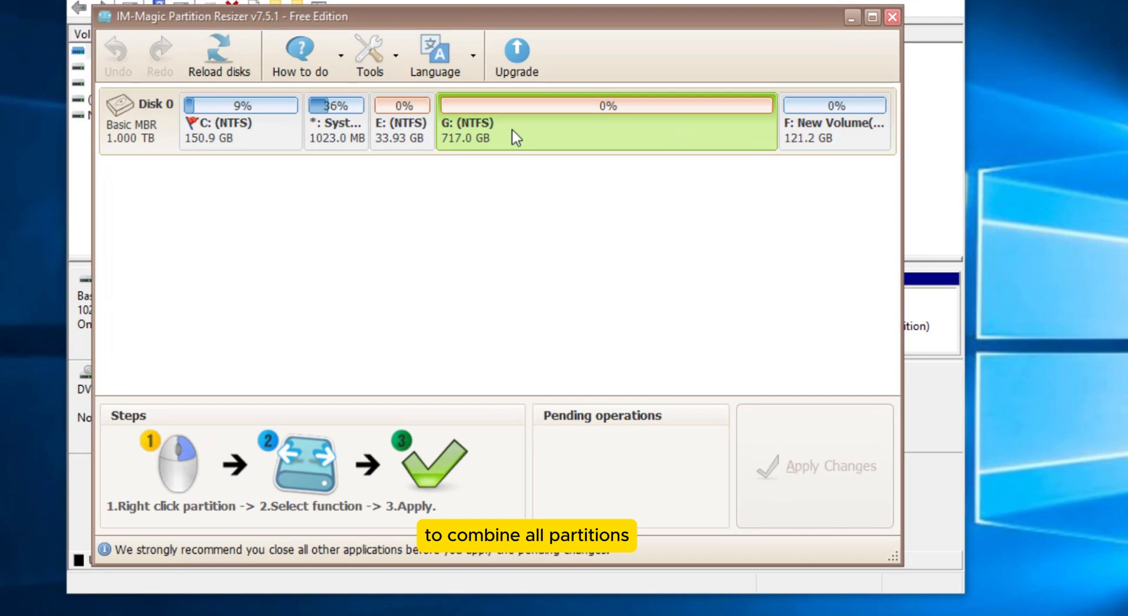
{"action": "mouse_move", "coordinate": [768, 135]}
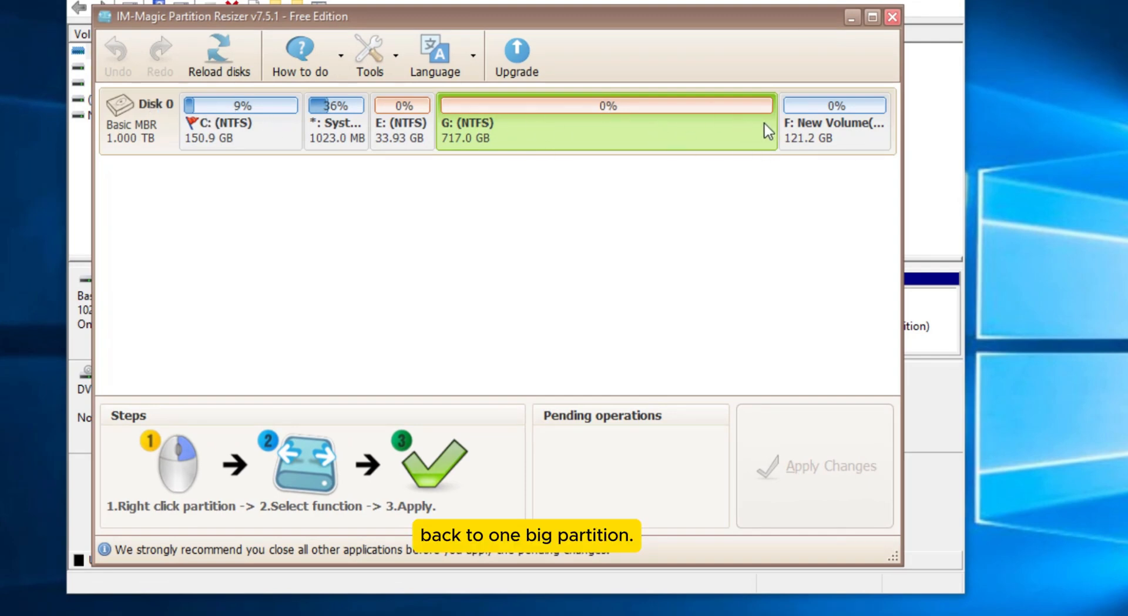
- Select the F: New Volume partition in the Disk 0 map
{"action": "left_click", "coordinate": [834, 122]}
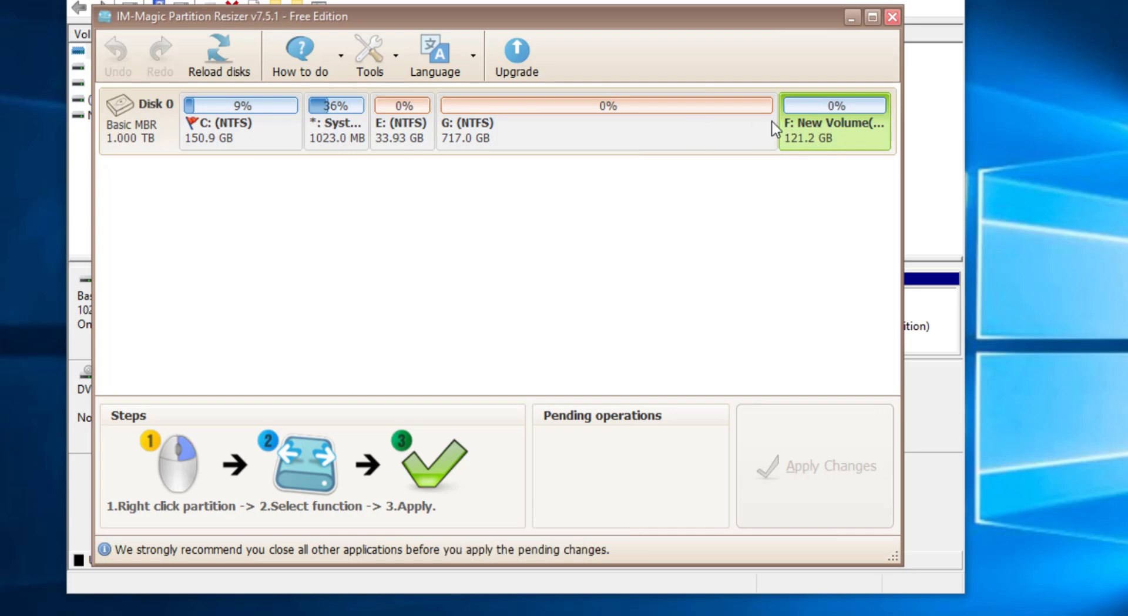
- Queue merging F: New Volume into G:, making G: 838.2 GB
{"action": "right_click", "coordinate": [834, 122]}
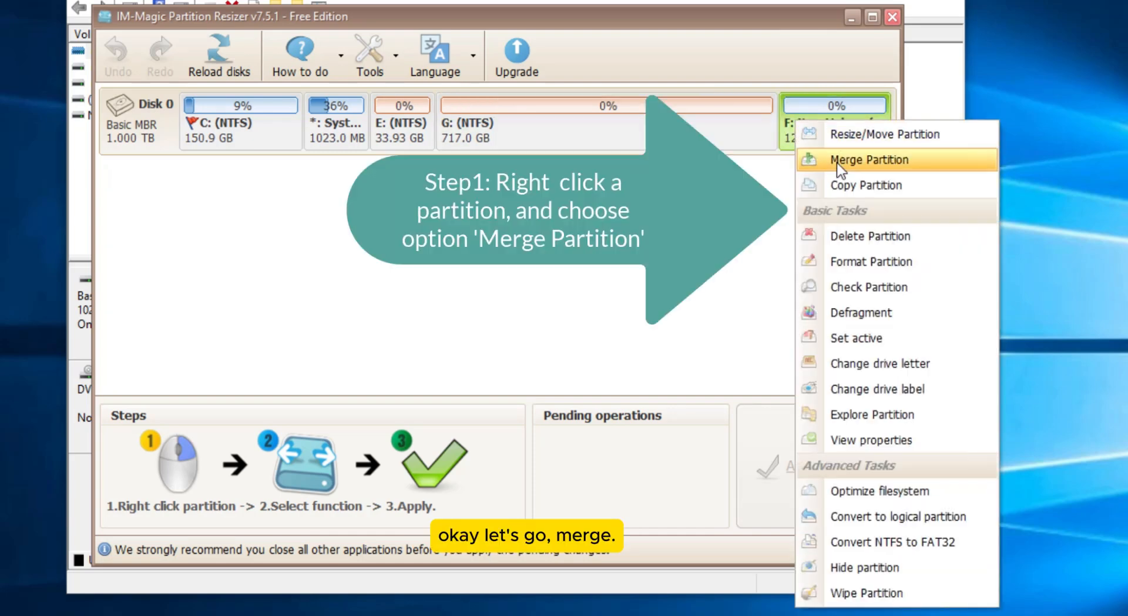
{"action": "left_click", "coordinate": [869, 160]}
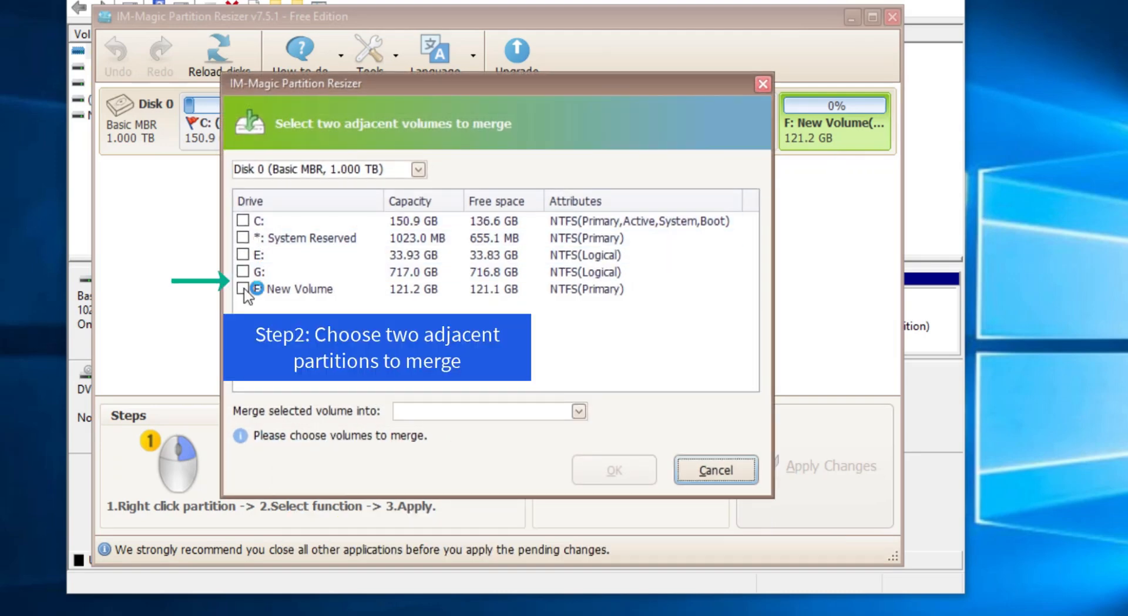
{"action": "left_click", "coordinate": [243, 289]}
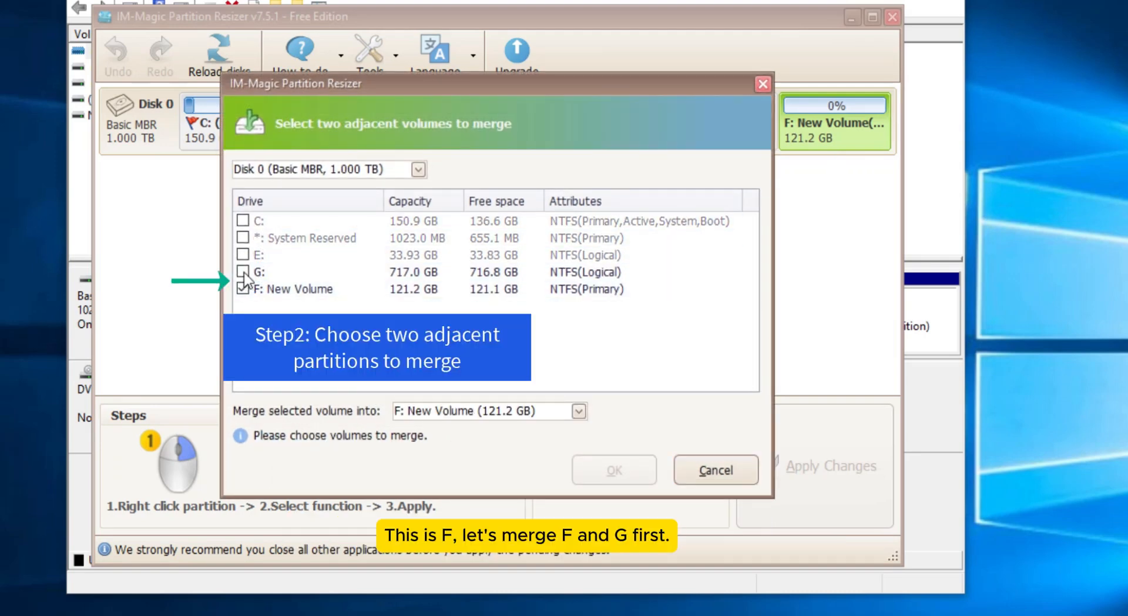
{"action": "left_click", "coordinate": [241, 272]}
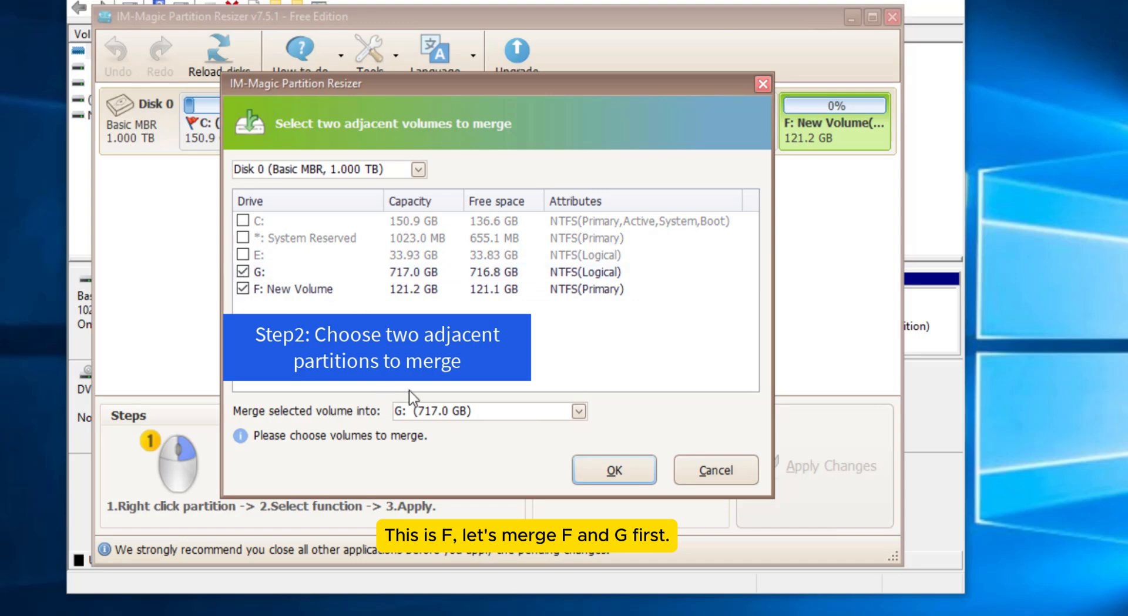
{"action": "mouse_move", "coordinate": [582, 424]}
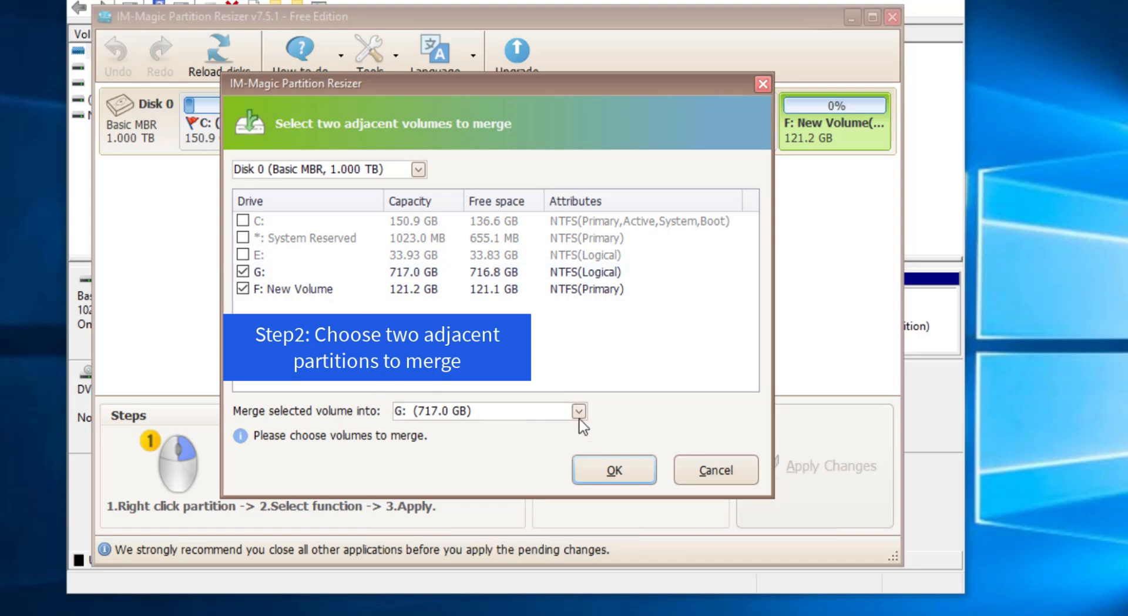
{"action": "left_click", "coordinate": [613, 469]}
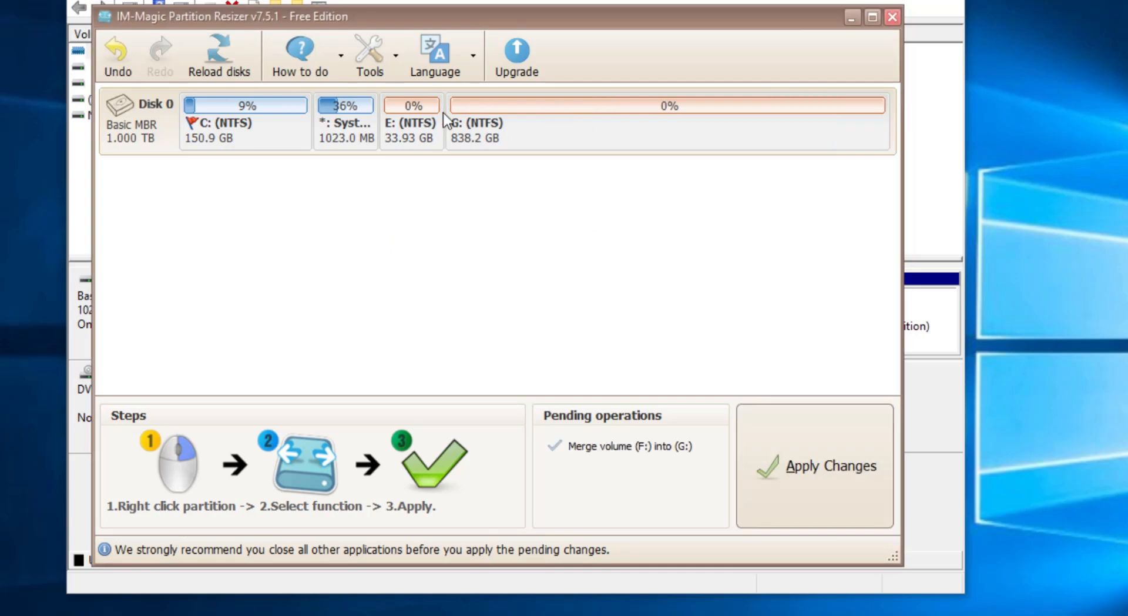
- Queue merging G: into E:, leaving E: at 872.1 GB
{"action": "right_click", "coordinate": [410, 116]}
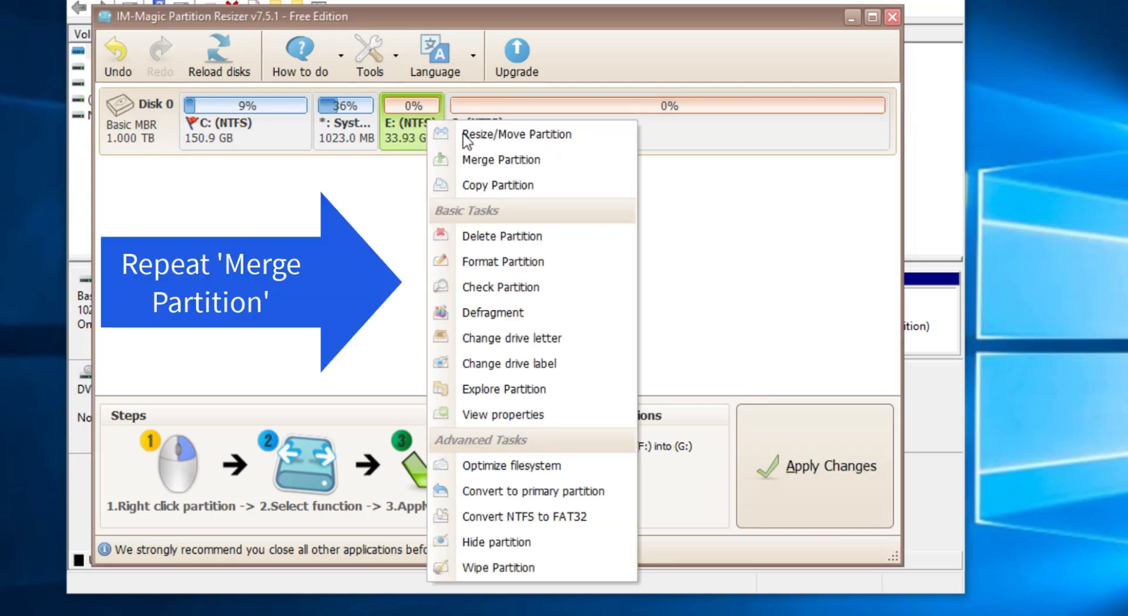
{"action": "left_click", "coordinate": [501, 160]}
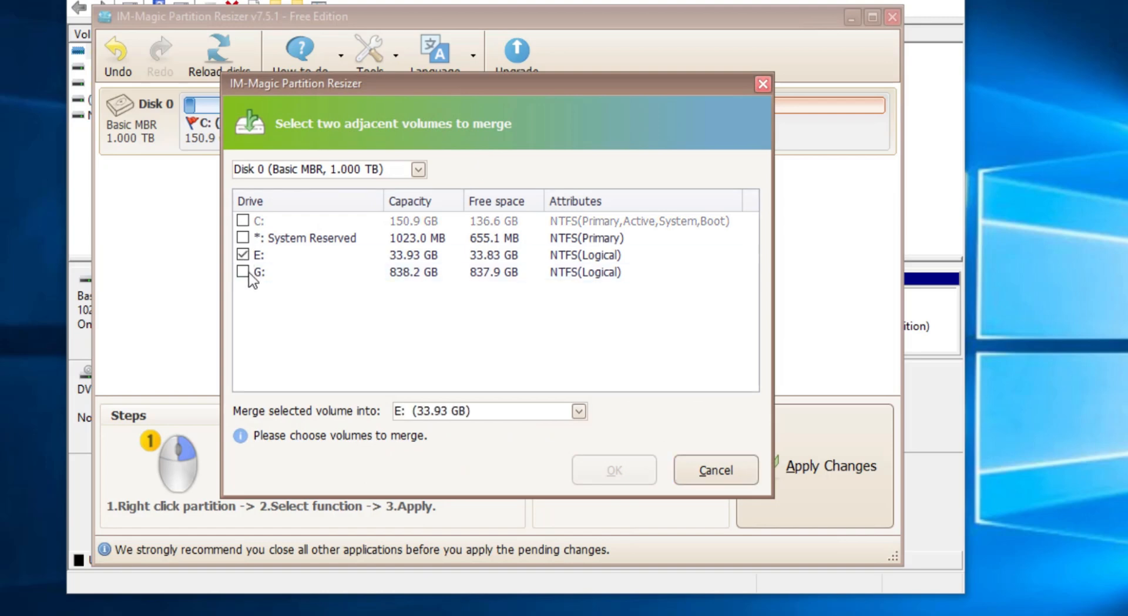
{"action": "left_click", "coordinate": [613, 468]}
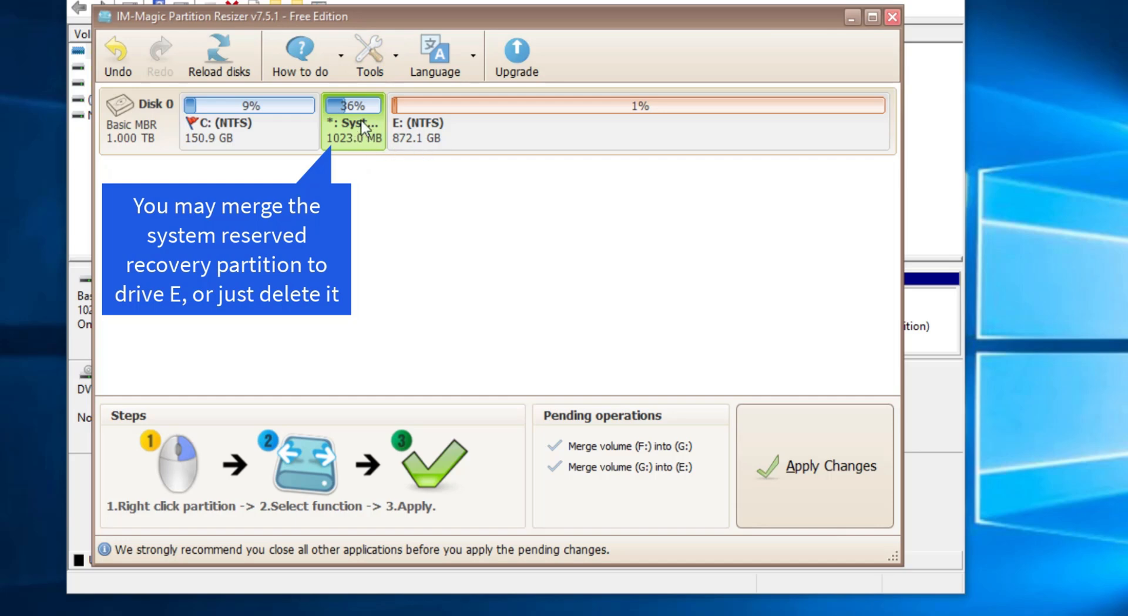
- Set up a System Reserved merge targeting E:, then untick System Reserved
{"action": "right_click", "coordinate": [354, 122]}
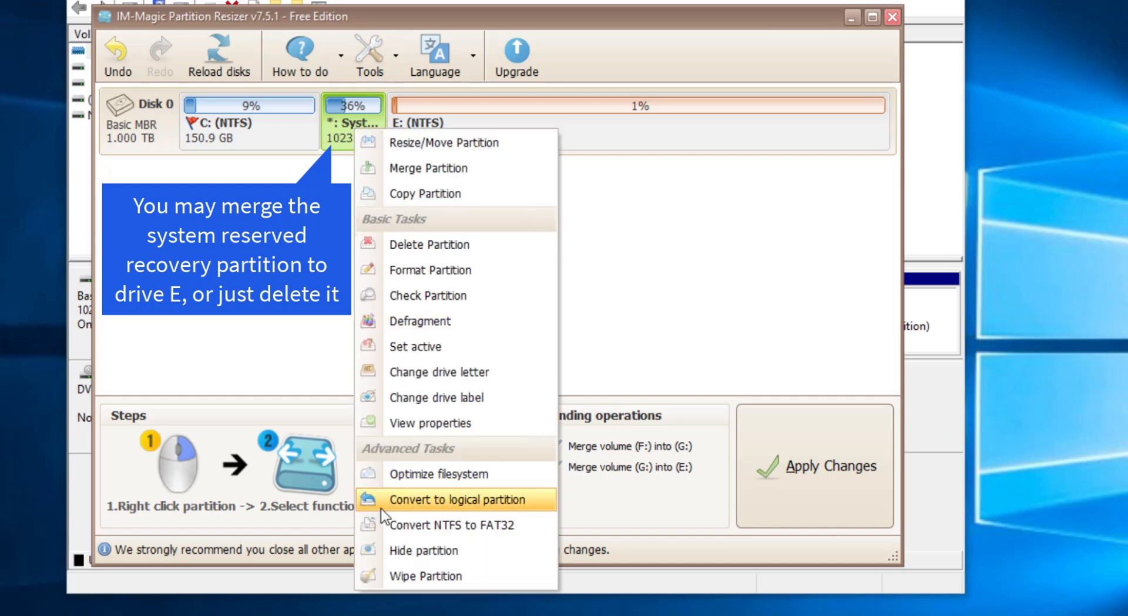
{"action": "mouse_move", "coordinate": [410, 250]}
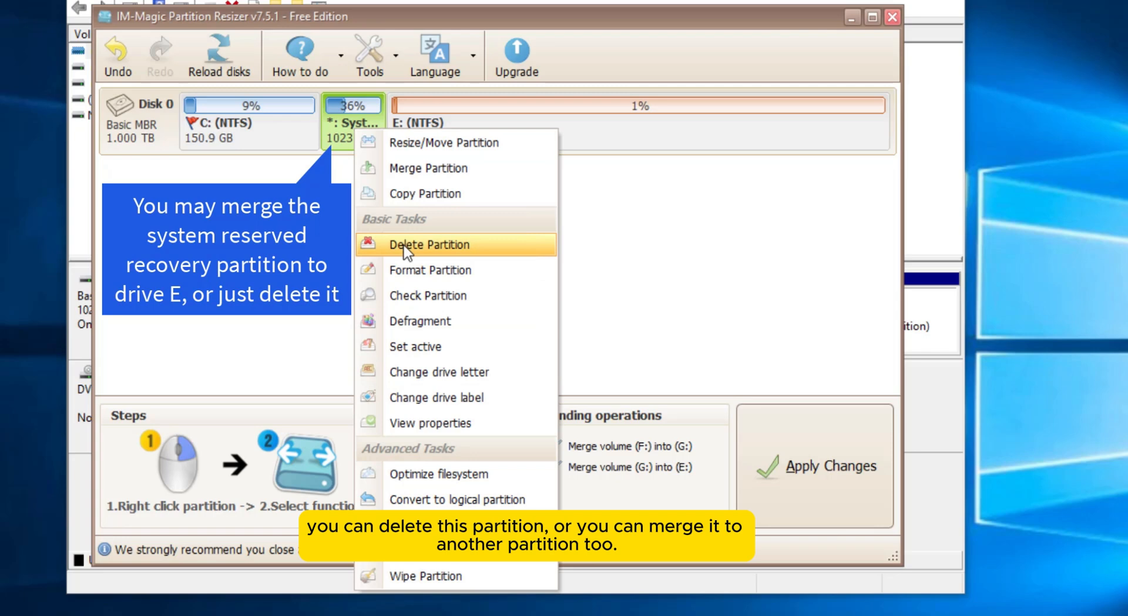
{"action": "mouse_move", "coordinate": [402, 176]}
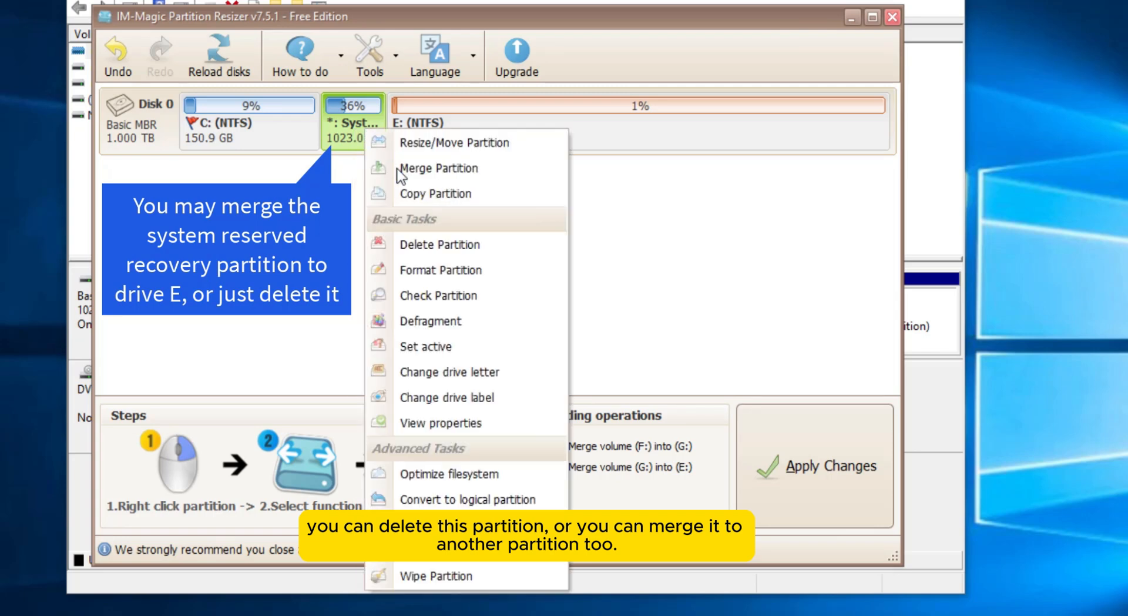
{"action": "left_click", "coordinate": [439, 167]}
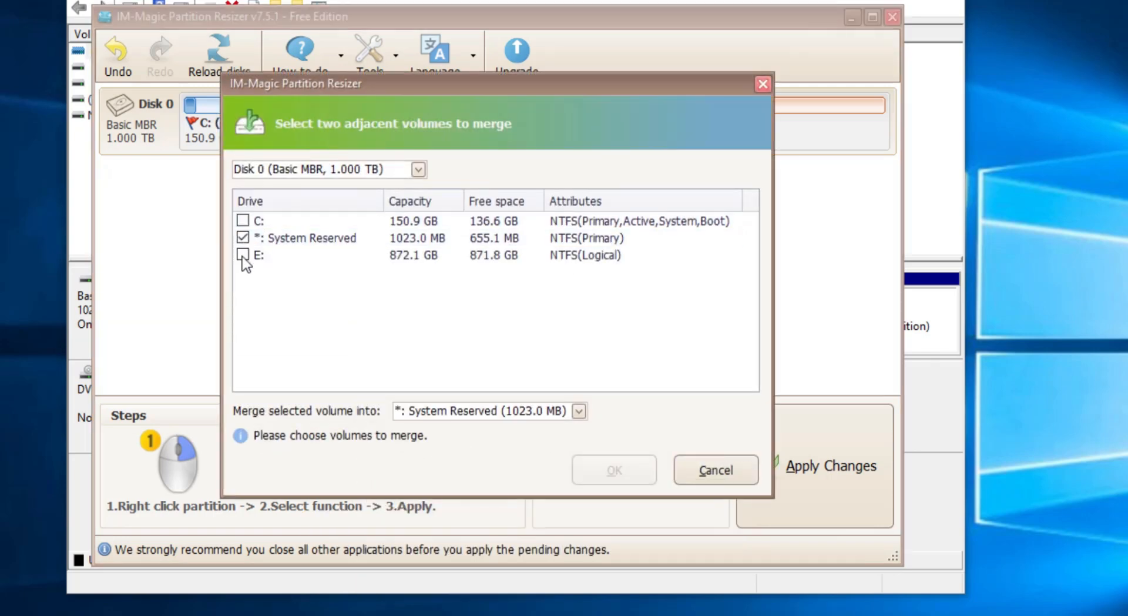
{"action": "left_click", "coordinate": [243, 254]}
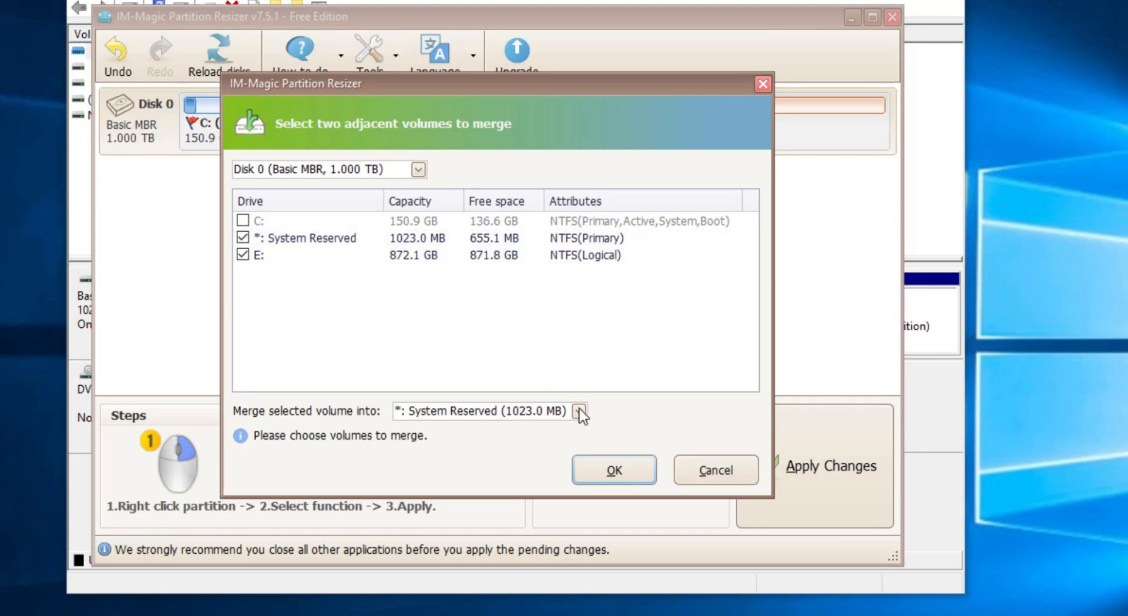
{"action": "left_click", "coordinate": [579, 411]}
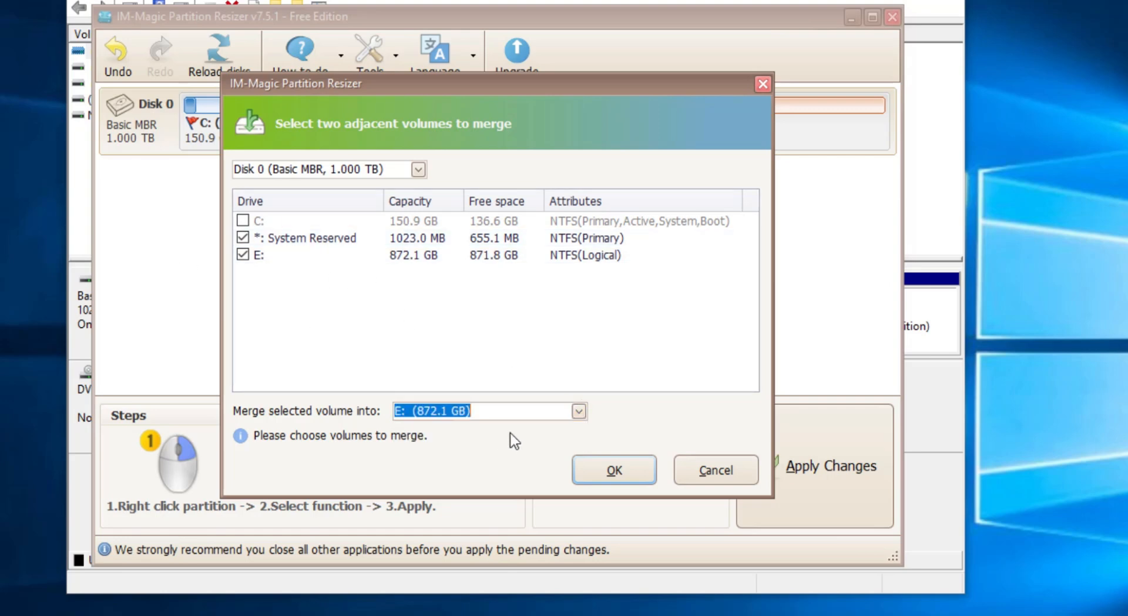
{"action": "left_click", "coordinate": [243, 238]}
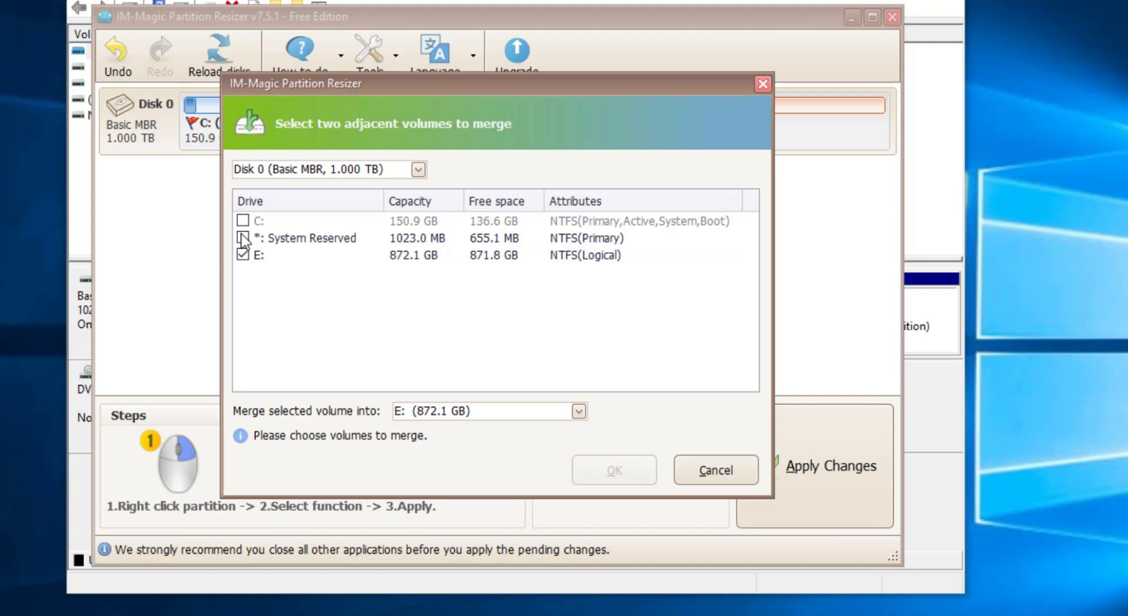
- Delete System Reserved, leaving 1023.1 MB unallocated, and select E:
{"action": "right_click", "coordinate": [352, 122]}
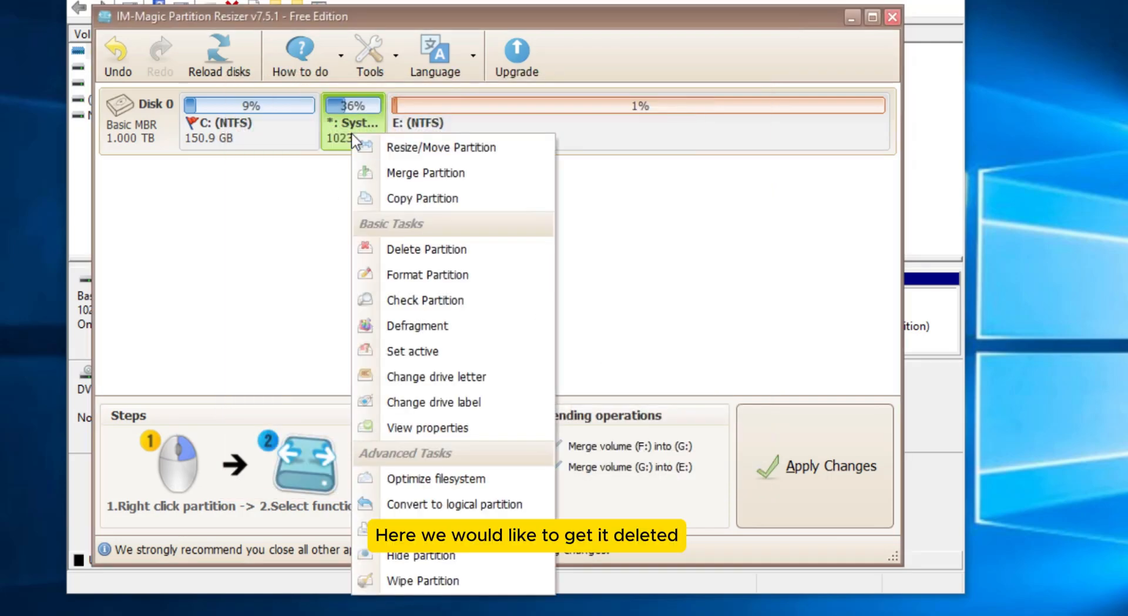
{"action": "left_click", "coordinate": [426, 249]}
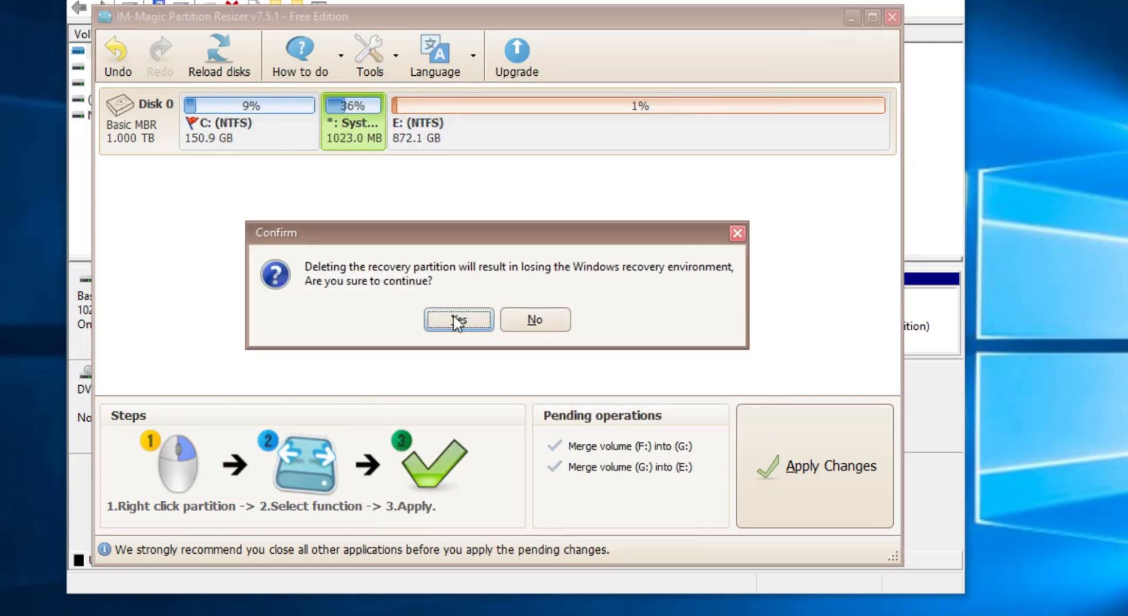
{"action": "left_click", "coordinate": [458, 320]}
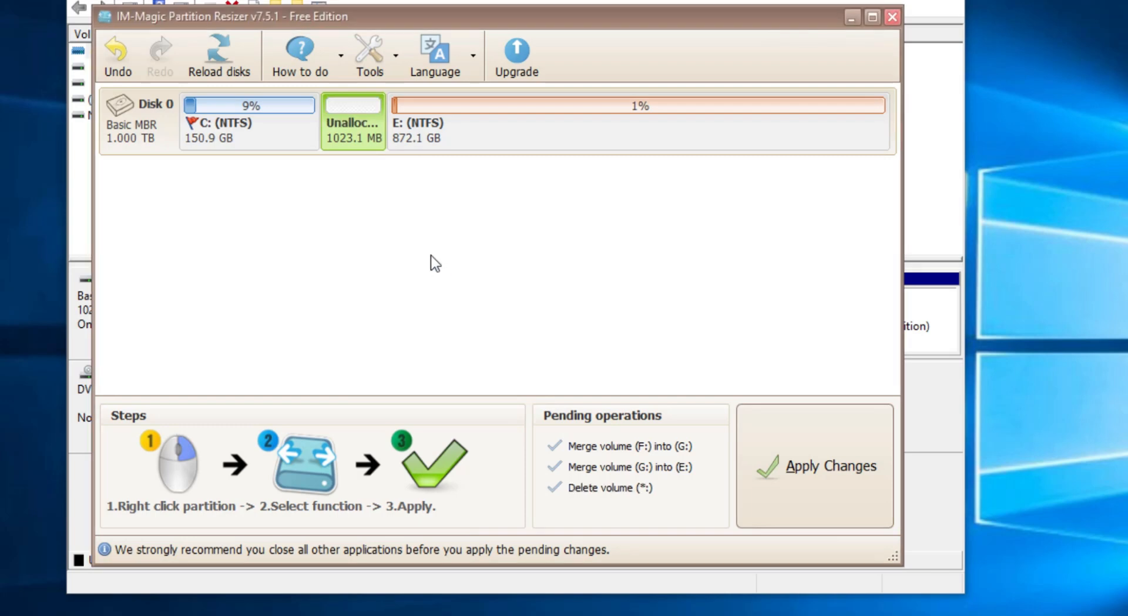
{"action": "left_click", "coordinate": [634, 122]}
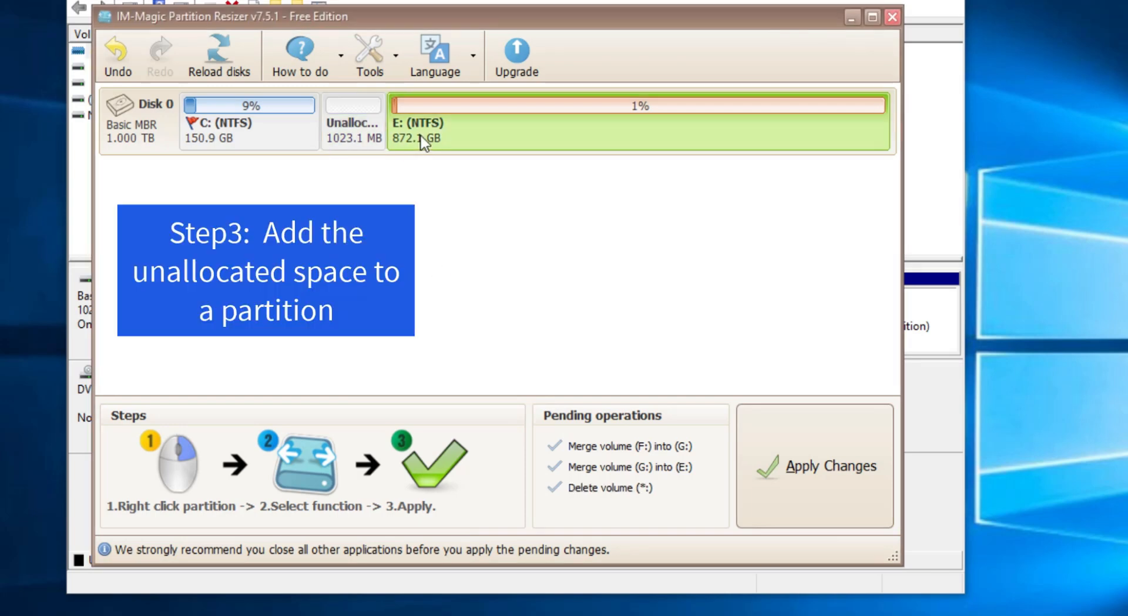
- Resize E: over the unallocated space to 873.1 GB
{"action": "right_click", "coordinate": [423, 140]}
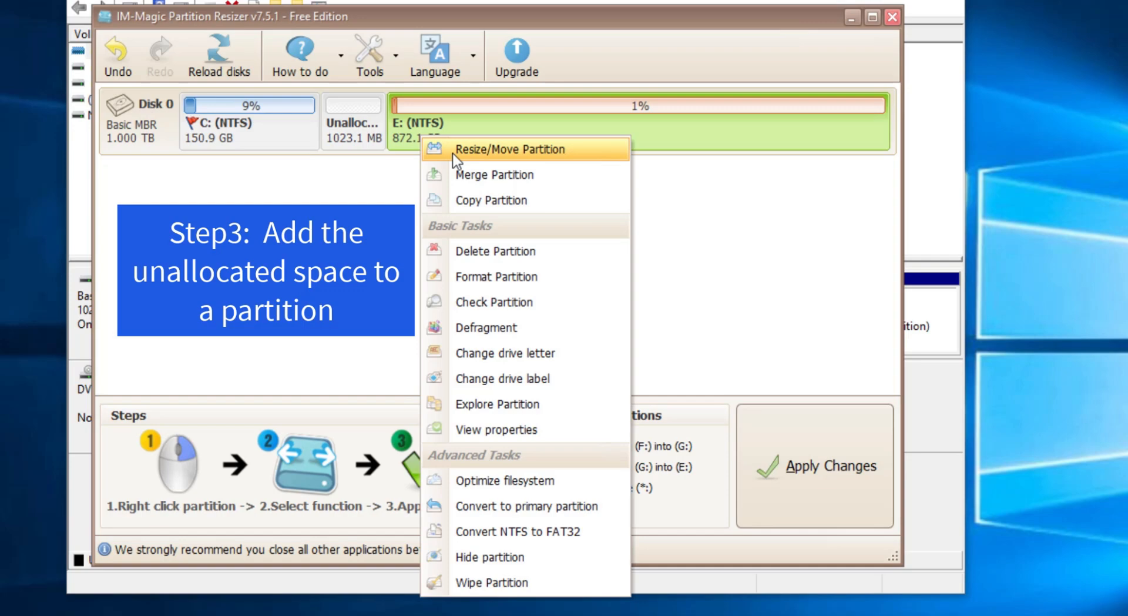
{"action": "left_click", "coordinate": [510, 149]}
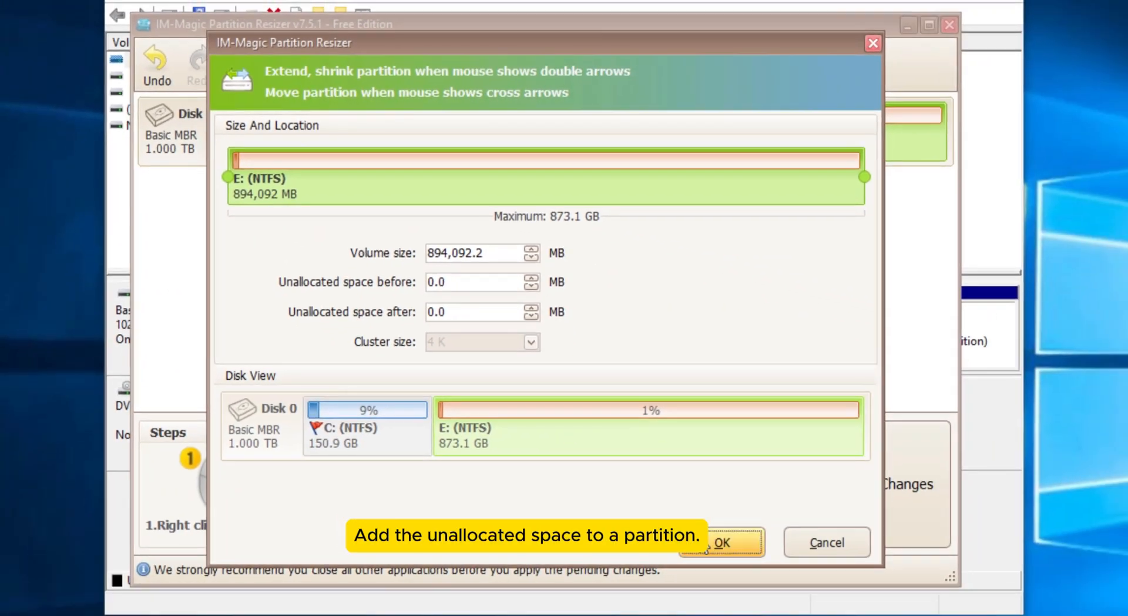
{"action": "left_click", "coordinate": [720, 542]}
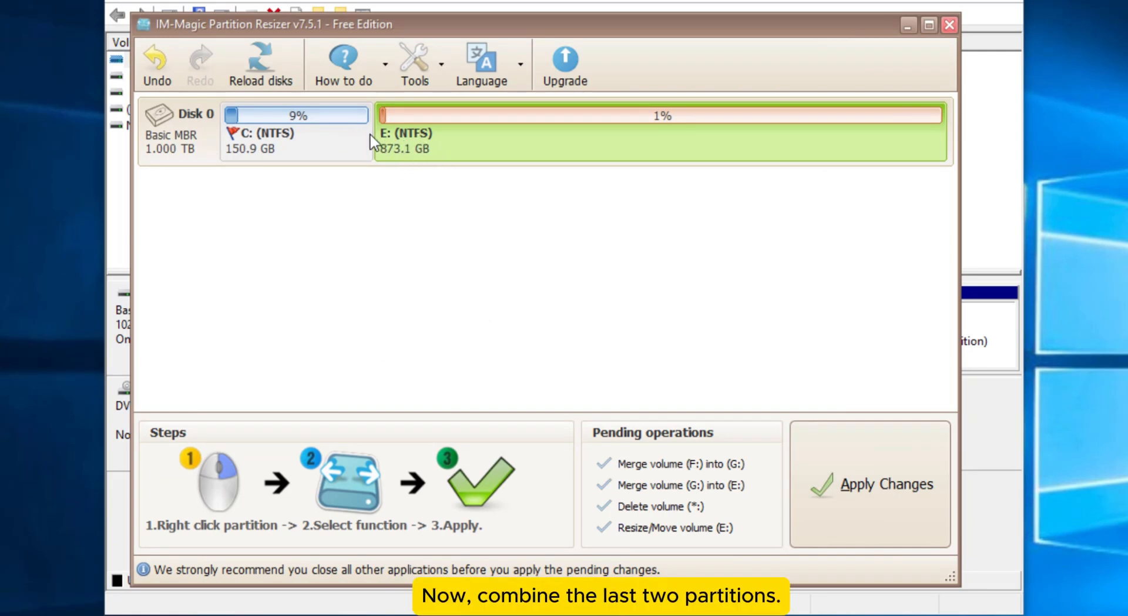
- Queue merging E: into C:, making C: a single 1024.0 GB partition
{"action": "left_click", "coordinate": [295, 133]}
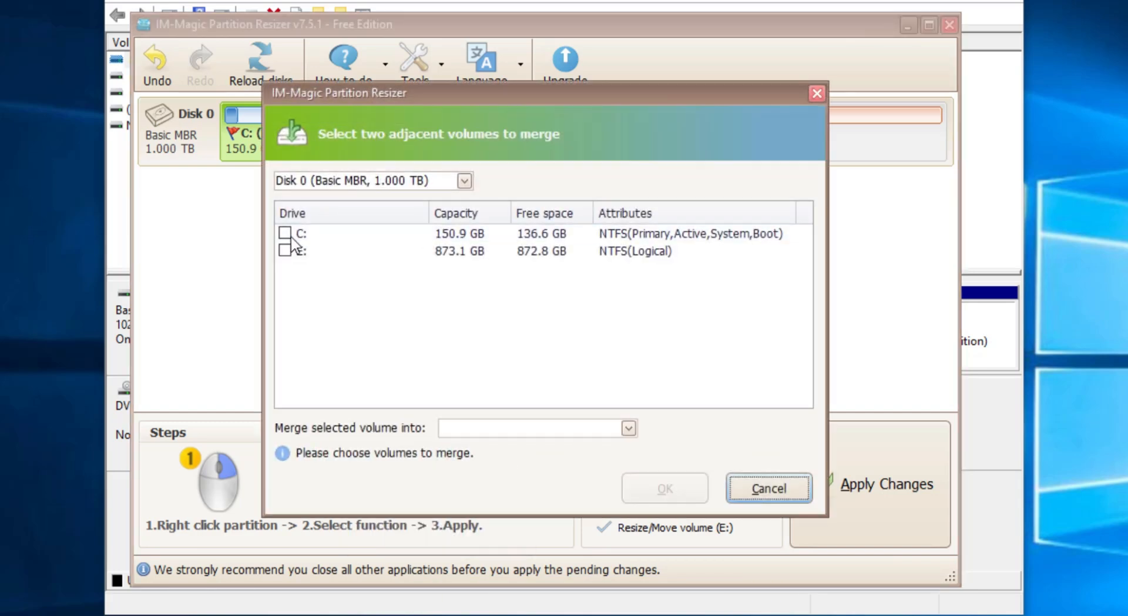
{"action": "left_click", "coordinate": [869, 484]}
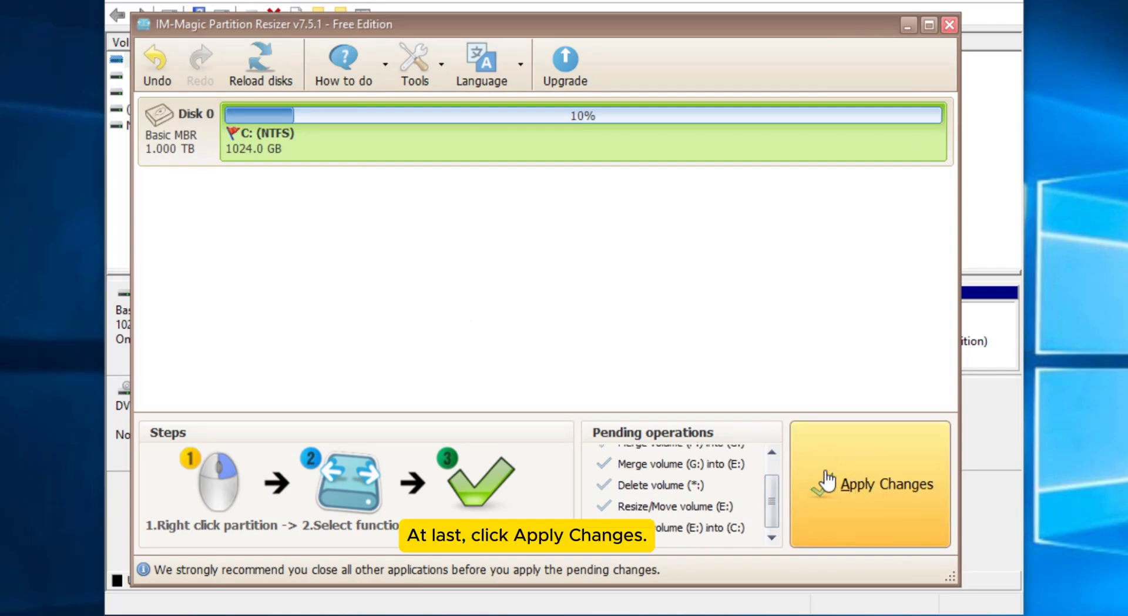
- Apply and confirm all five pending operations, then dismiss the success message
{"action": "left_click", "coordinate": [869, 484]}
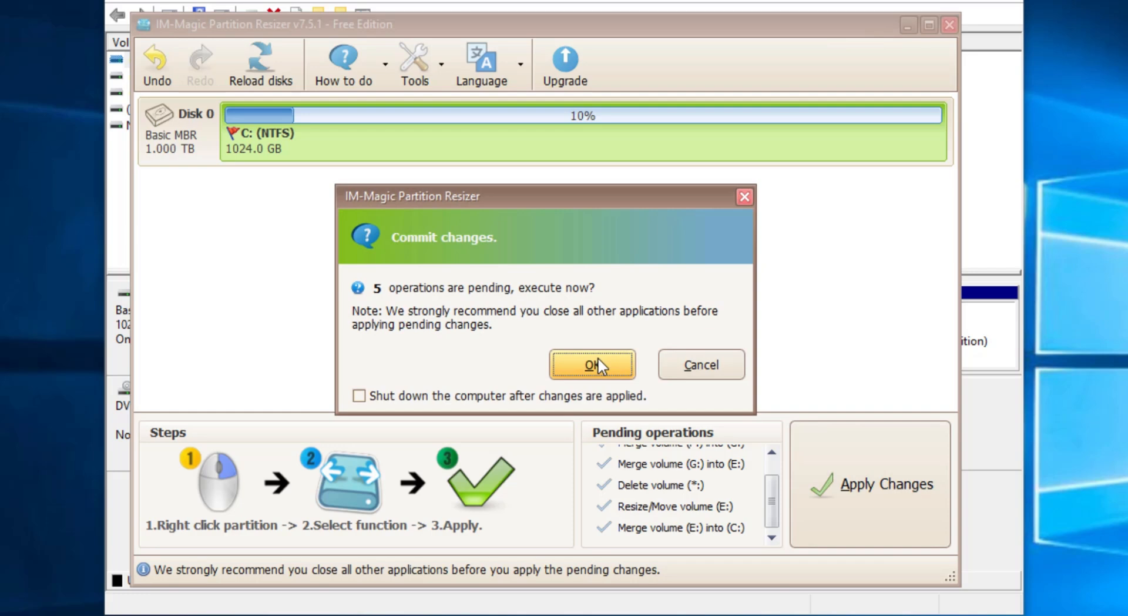
{"action": "left_click", "coordinate": [592, 365]}
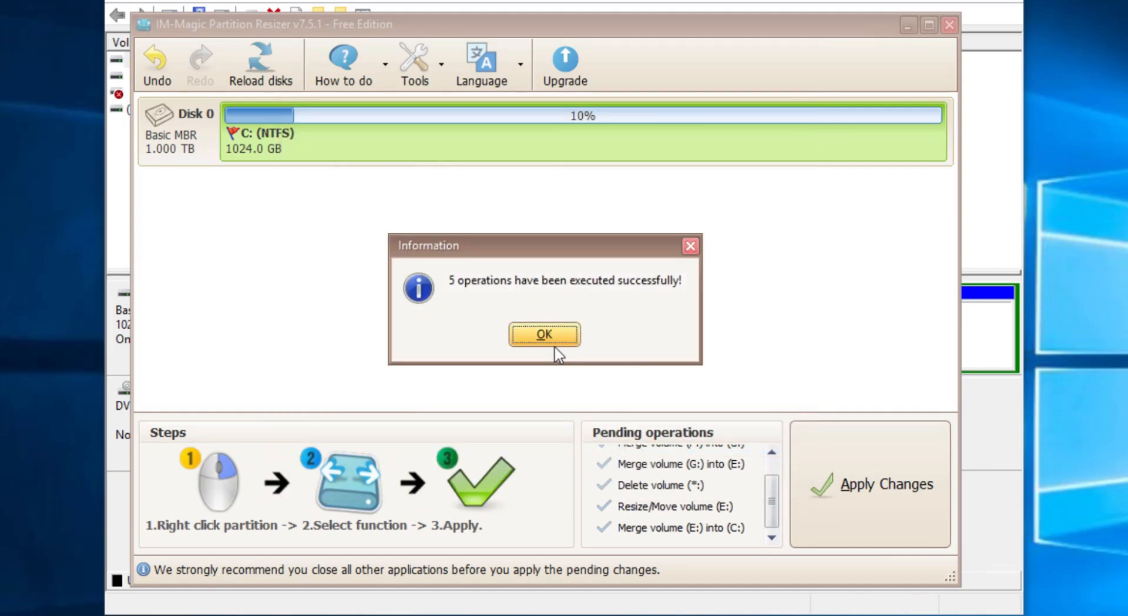
{"action": "left_click", "coordinate": [545, 335]}
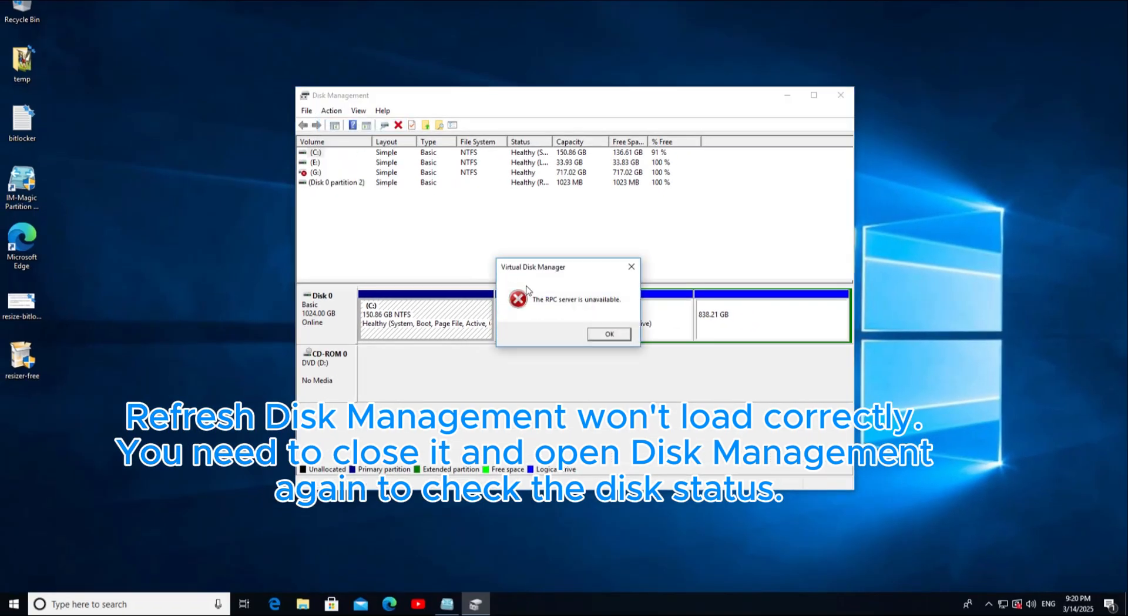
- Dismiss the Virtual Disk Manager RPC error and close Disk Management
{"action": "left_click", "coordinate": [608, 333]}
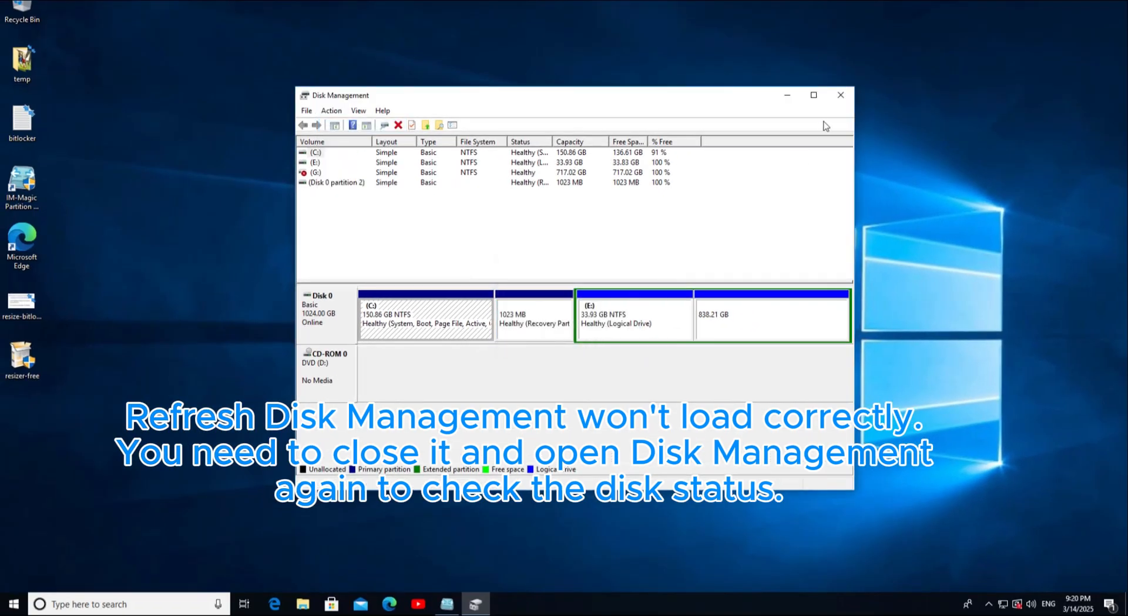
{"action": "left_click", "coordinate": [840, 94]}
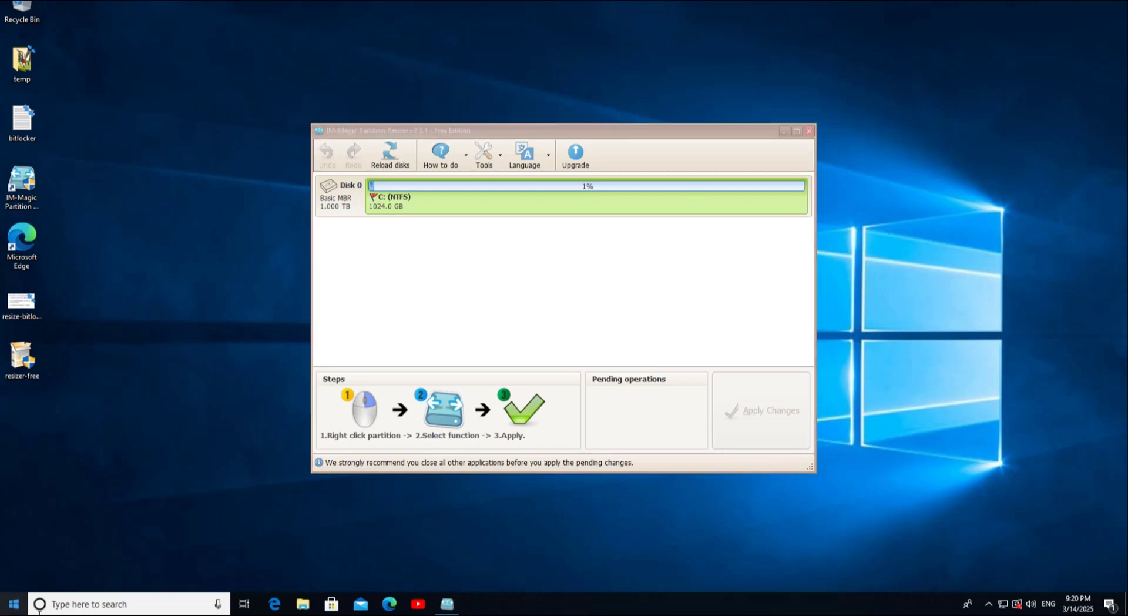
{"action": "mouse_move", "coordinate": [618, 338]}
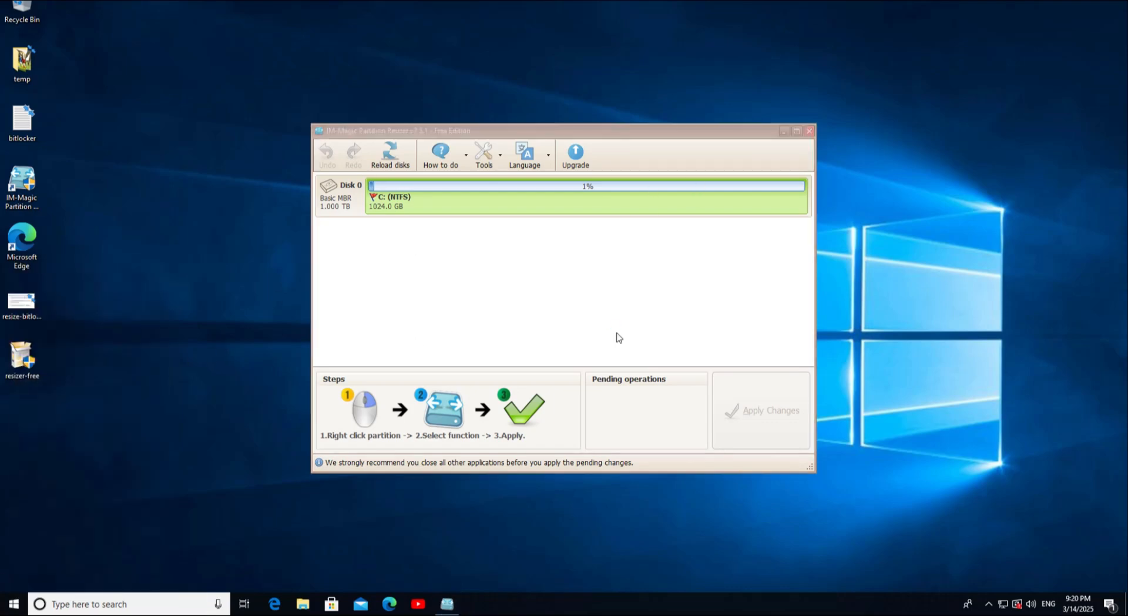